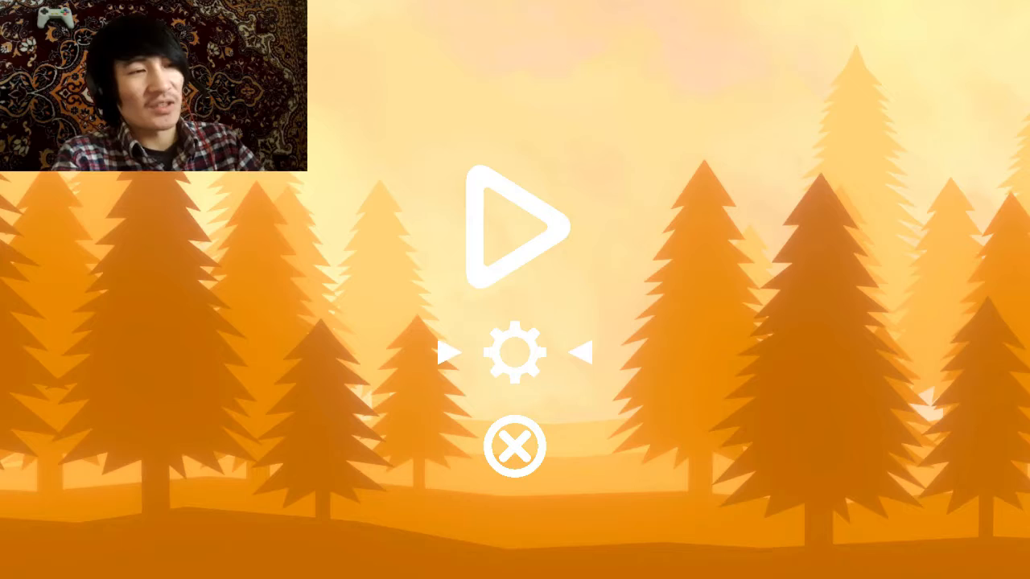
Step: Select Dash/Return and start binding a new key to it
{"action": "left_click", "coordinate": [519, 225]}
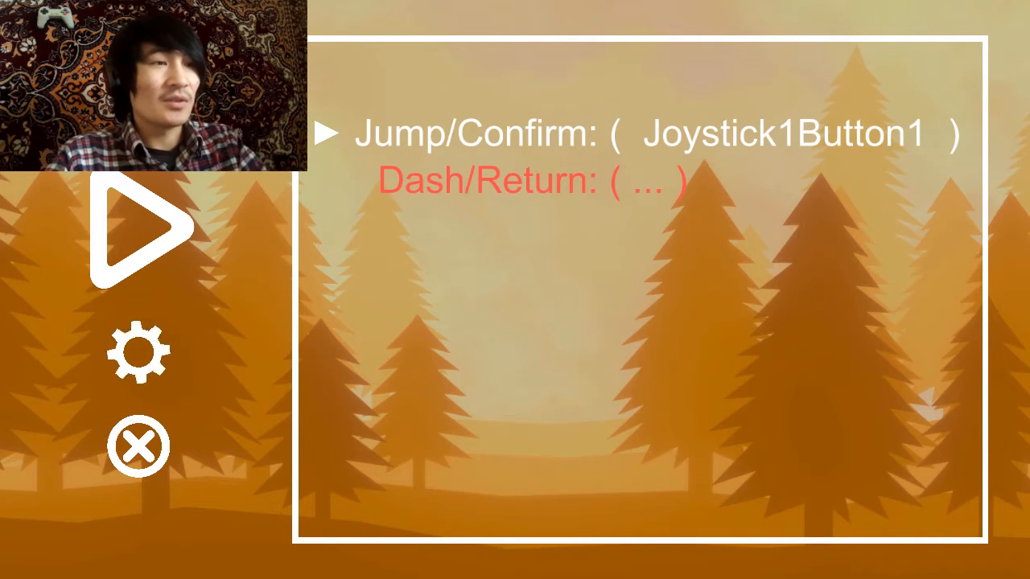
{"action": "key", "text": "down"}
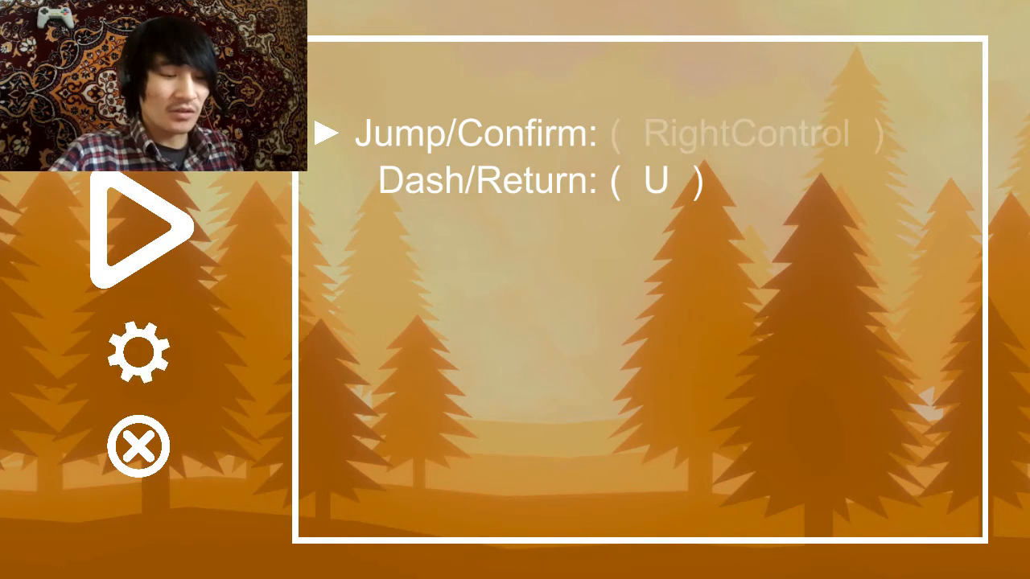
Step: Bind Jump/Confirm to Backspace, leaving Dash/Return on U
{"action": "key", "text": "Backspace"}
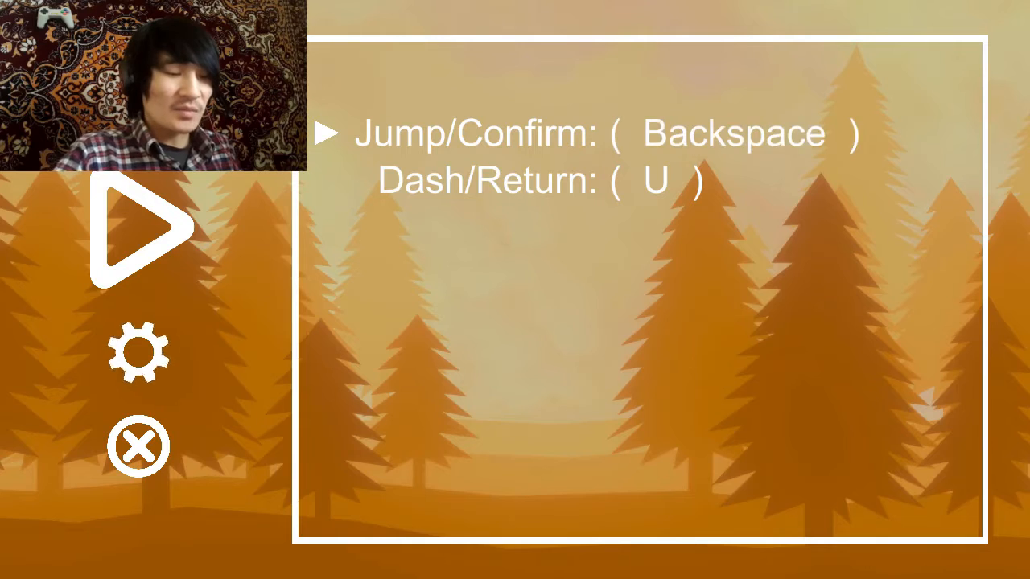
{"action": "key", "text": "minus"}
{"action": "type", "text": "the company"}
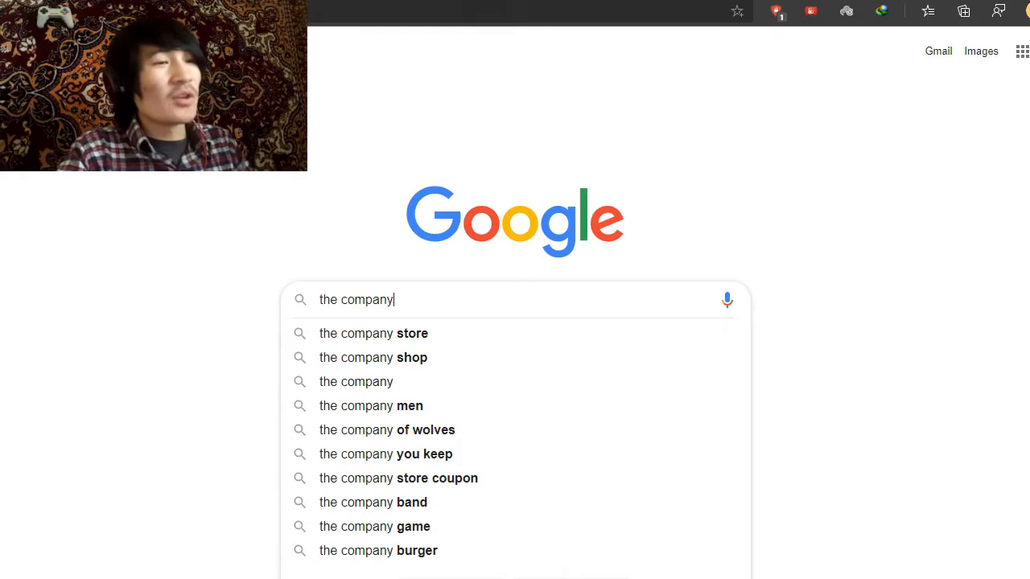
Step: Enter the query "the company behind 5 minutes crafts" in the search box
{"action": "type", "text": "b"}
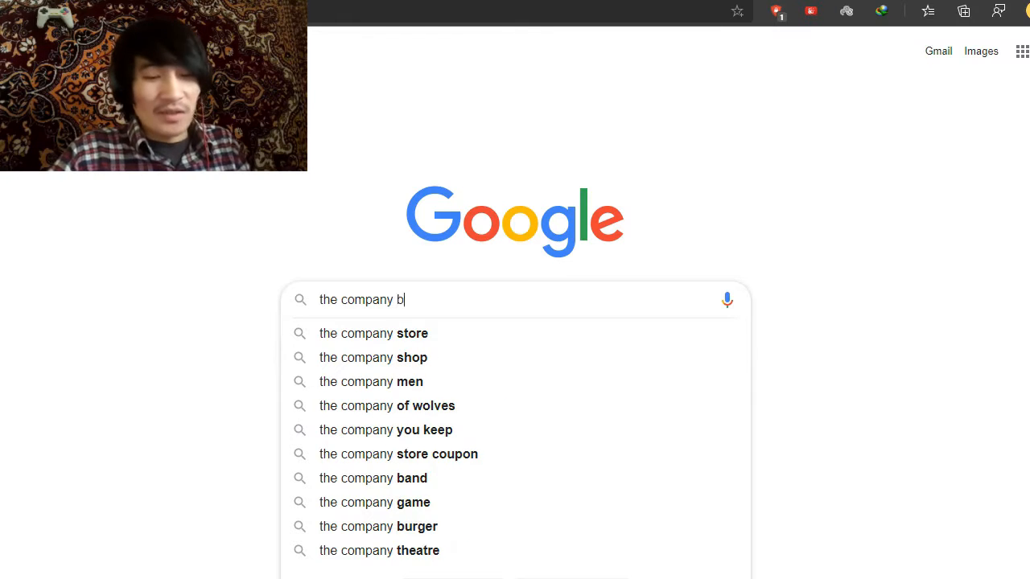
{"action": "type", "text": "ehind 5 minutes crafts"}
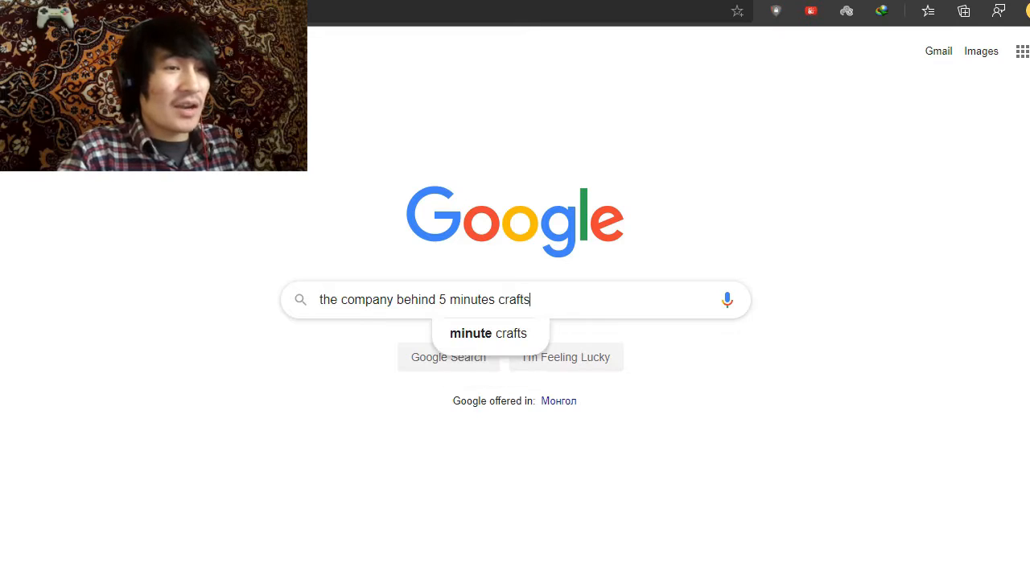
Step: Run the search and highlight the featured answer naming TheSoul Publishing as owner
{"action": "key", "text": "Return"}
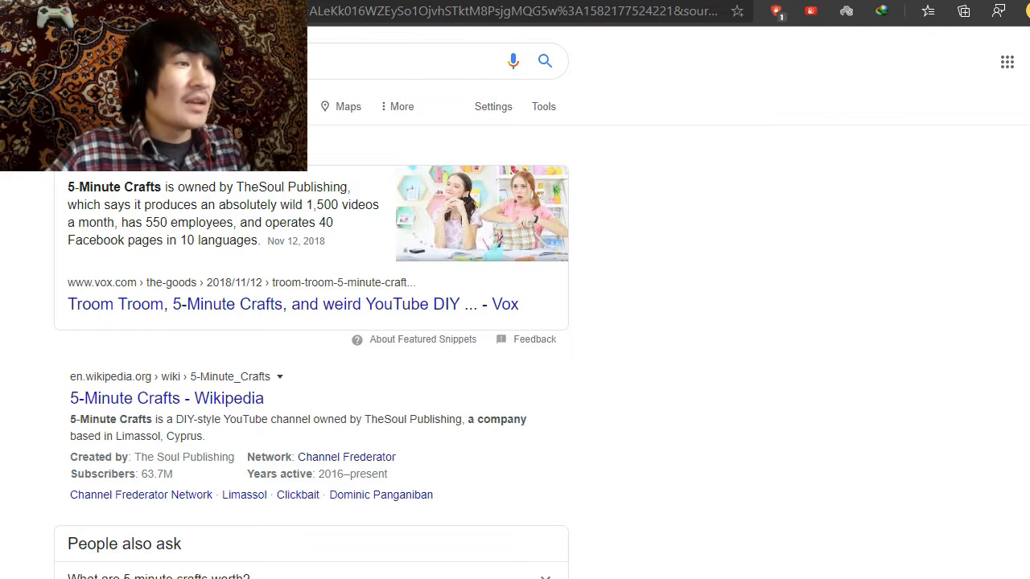
{"action": "double_click", "coordinate": [279, 187]}
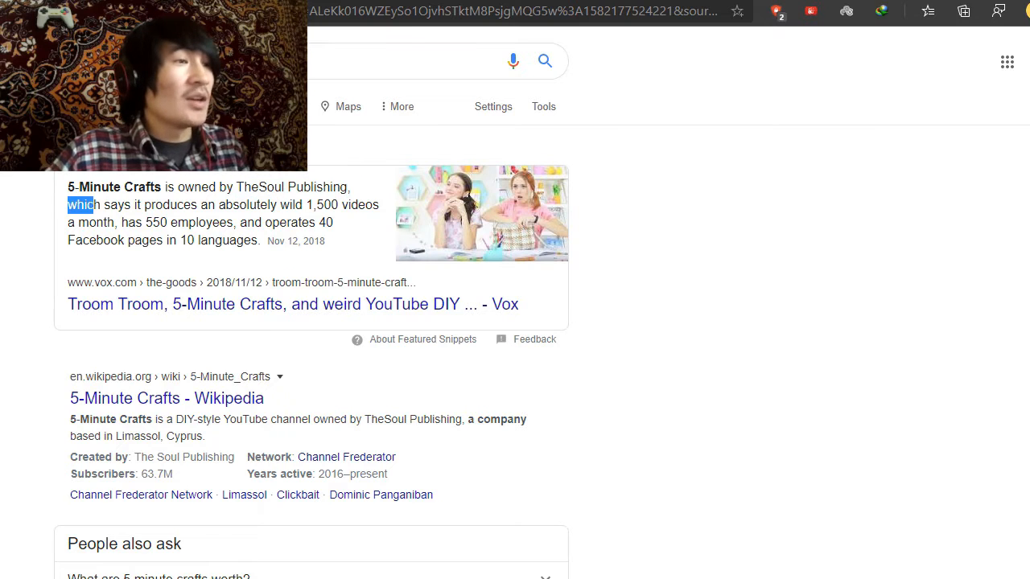
{"action": "left_click_drag", "start_coordinate": [69, 204], "coordinate": [268, 205]}
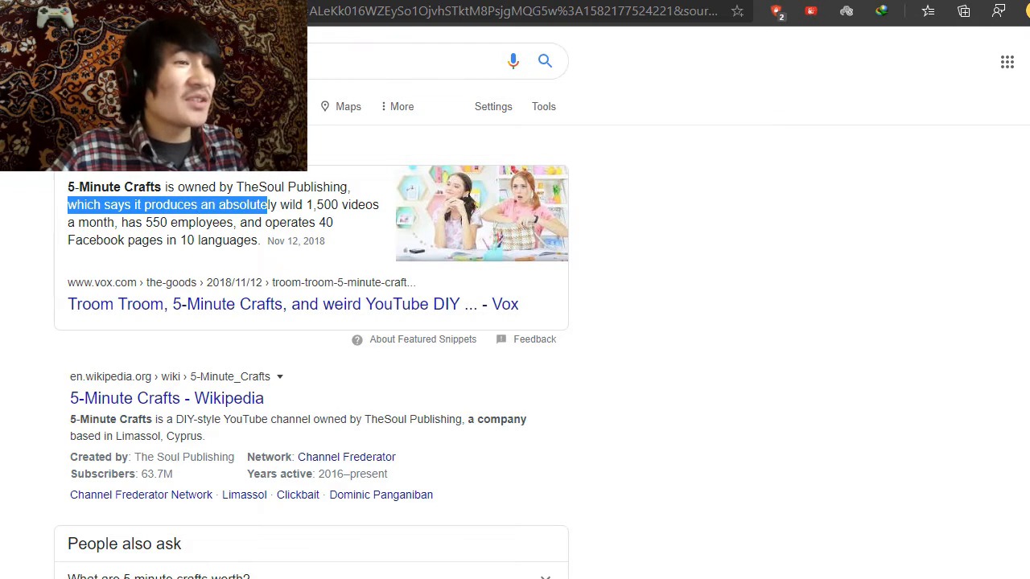